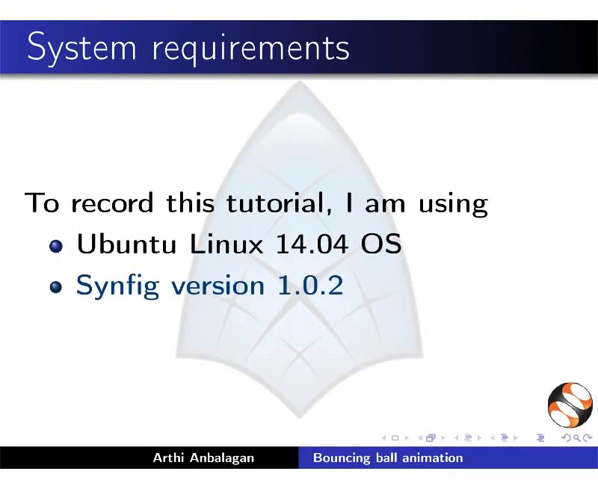
Search the Dash for 'synfig' to launch Synfig Studio
key(super)
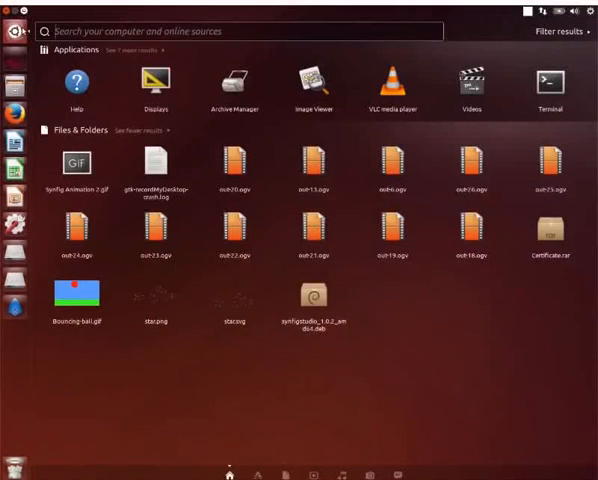
text(synfig)
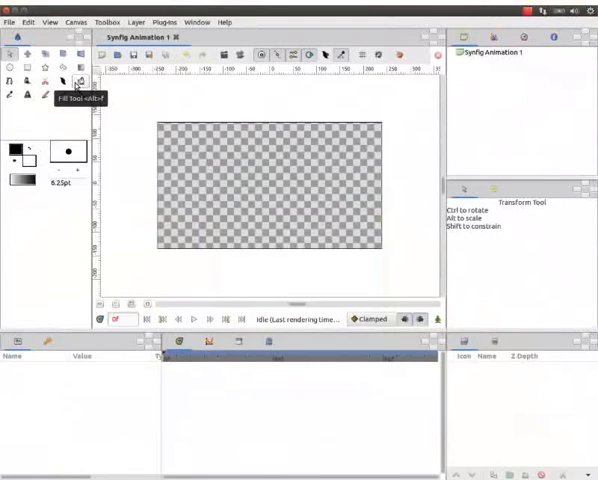
mouse_move(409, 100)
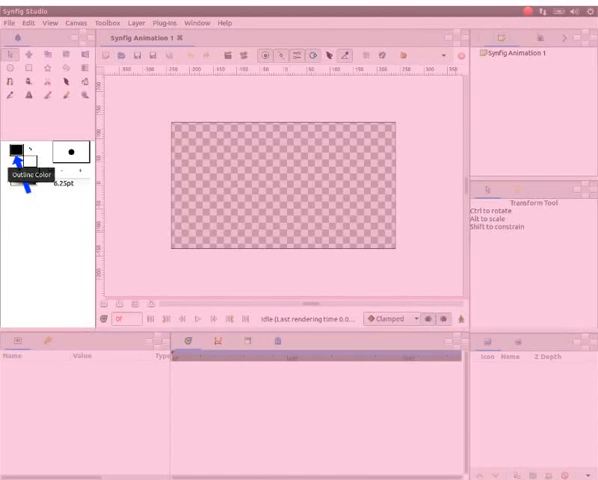
mouse_move(30, 160)
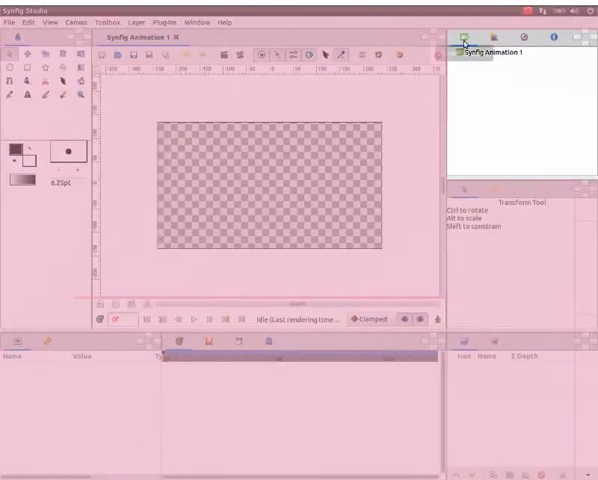
mouse_move(461, 38)
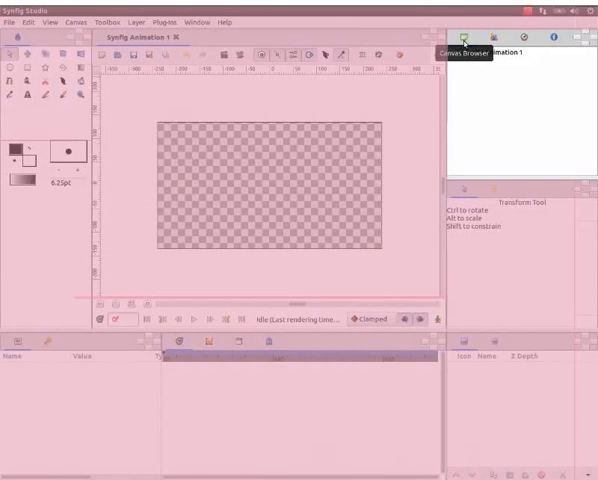
click(491, 38)
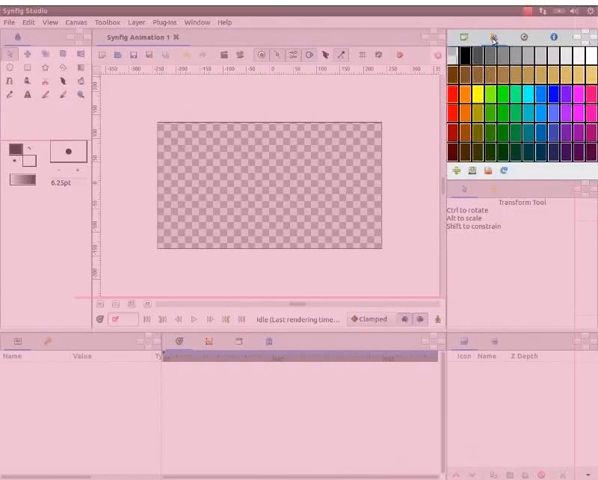
click(525, 37)
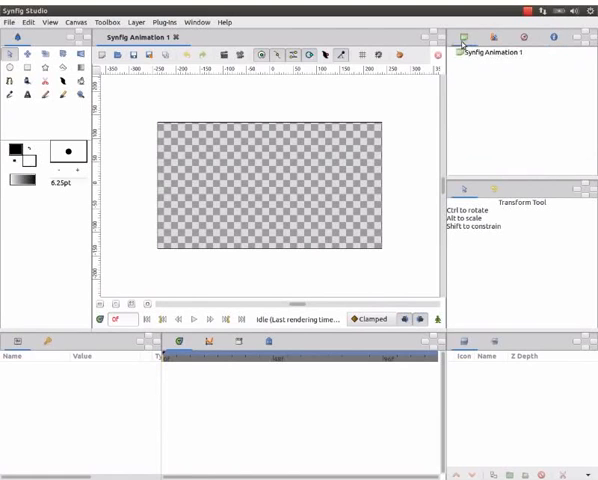
mouse_move(407, 97)
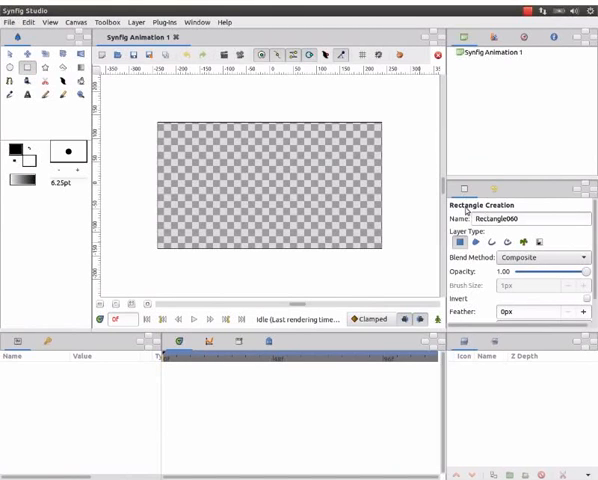
mouse_move(481, 242)
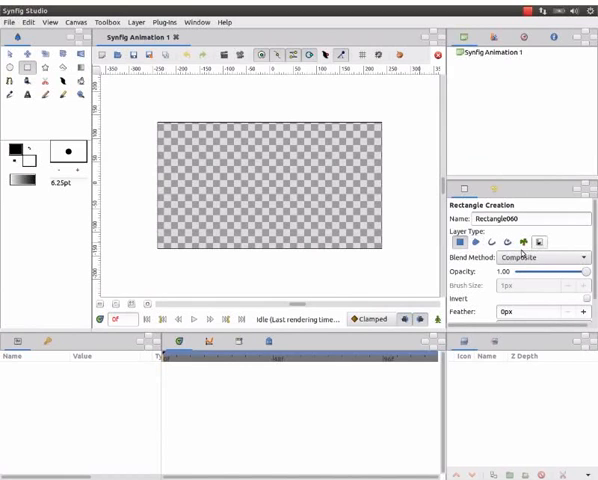
mouse_move(471, 242)
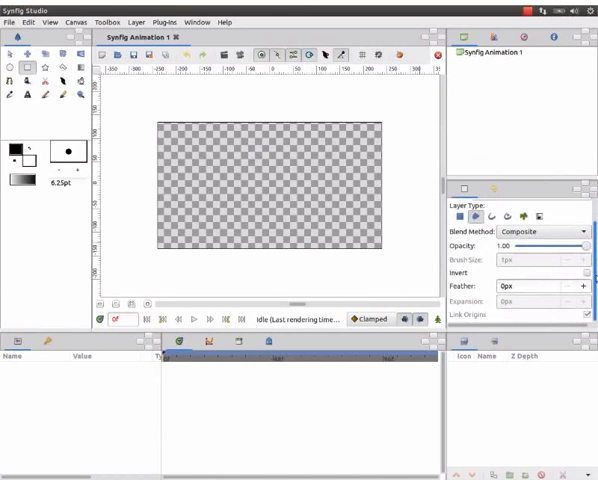
Draw a rectangle region over the canvas top and rename its layer 'sky'
click(28, 66)
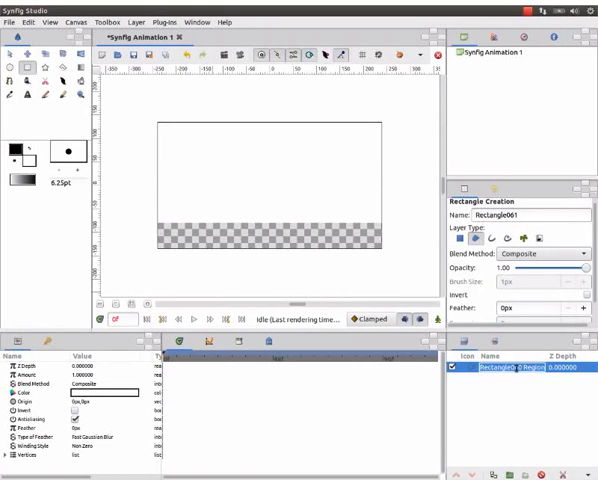
double_click(498, 373)
text(sky)
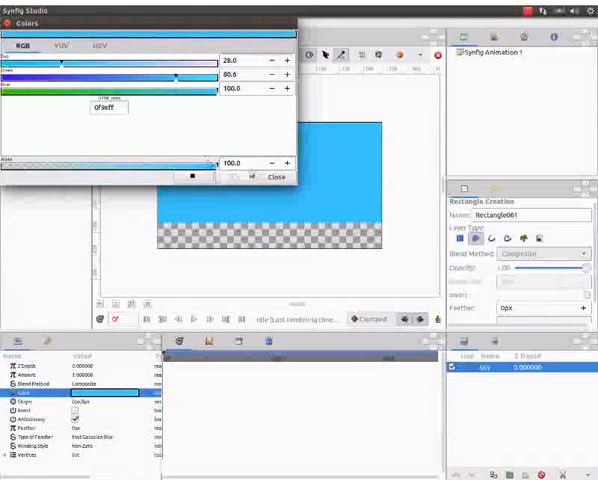
Close the Colors dialog once the sky colour is light blue
click(273, 177)
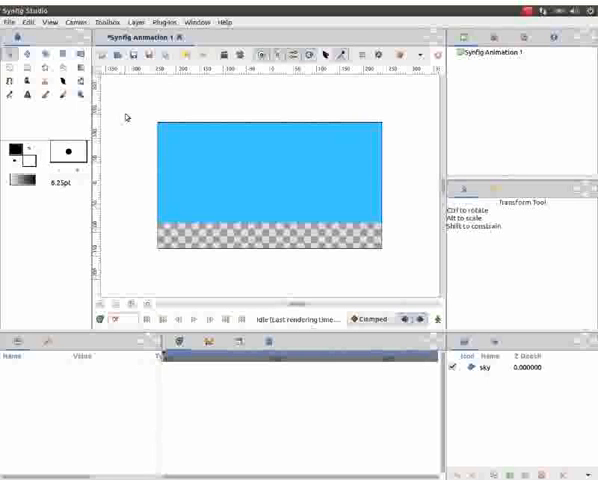
mouse_move(30, 68)
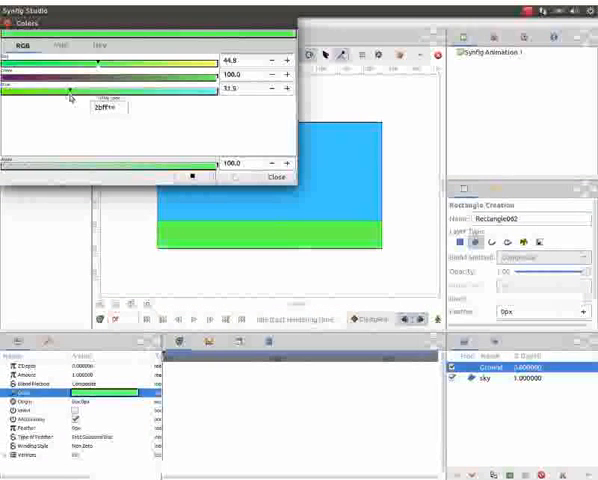
Close the Colors dialog once the Ground region is green
click(267, 177)
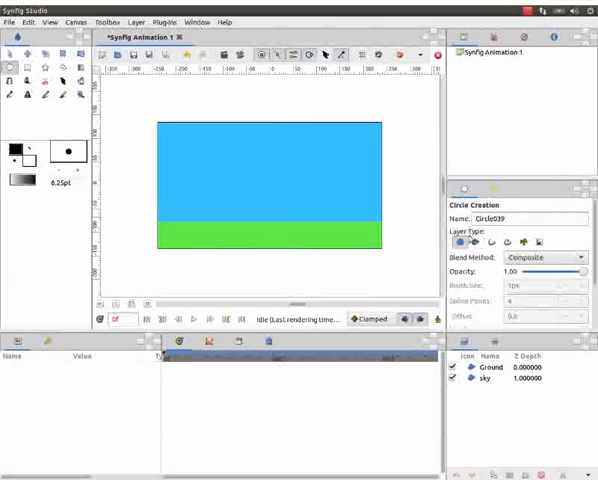
Draw a circle region near the top centre of the sky
click(469, 243)
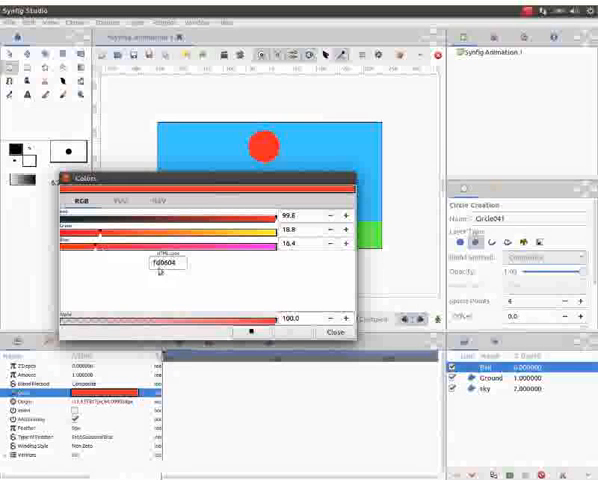
Finish colouring the ball red and preview the bouncing animation
click(336, 331)
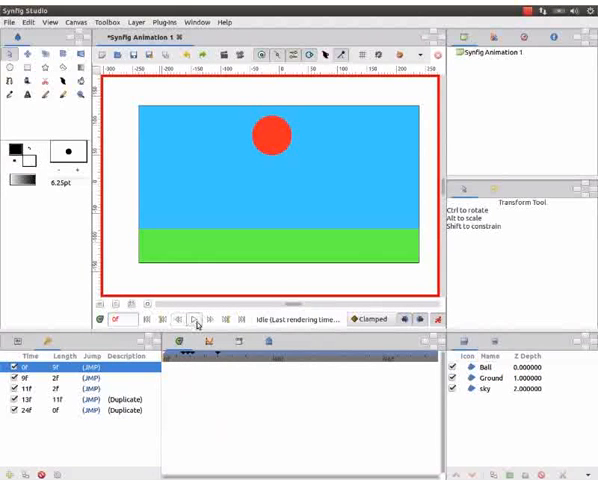
click(195, 320)
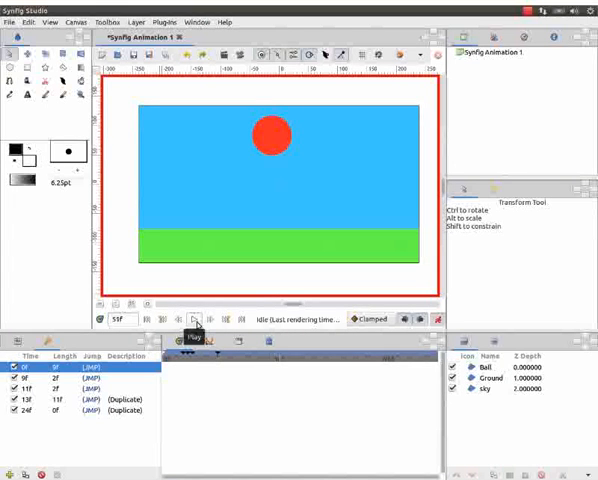
click(11, 22)
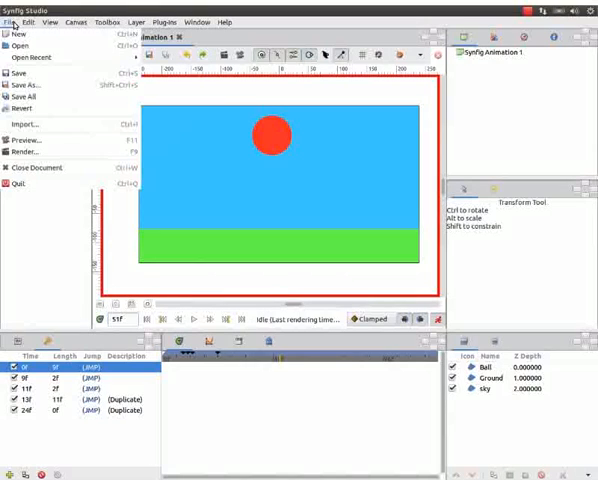
Save as 'Bouncing-ball' in Compressed Synfig File (*.sifz) format
click(11, 22)
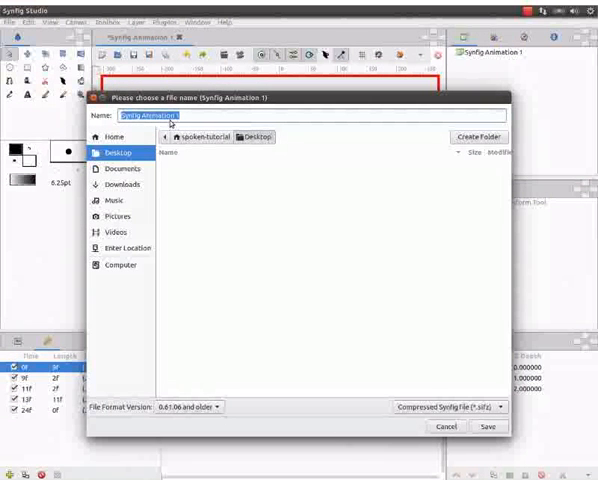
text(Bo)
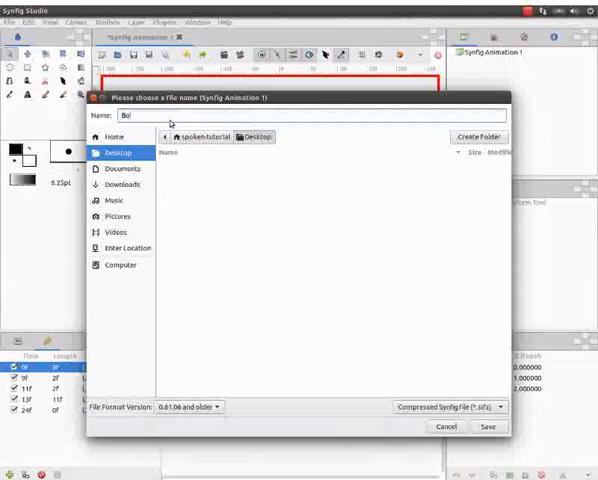
text(Bouncing-ball)
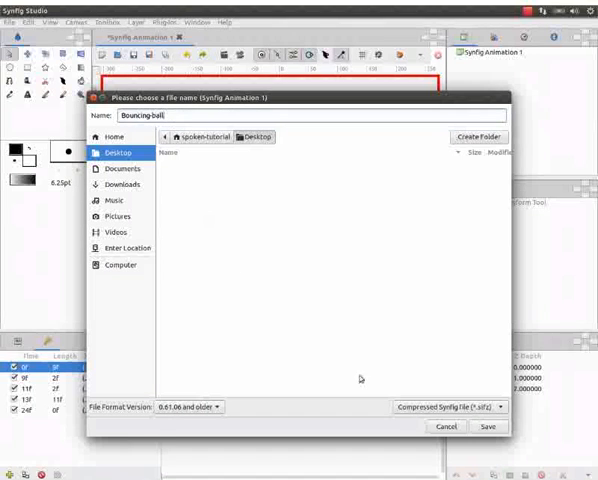
click(445, 407)
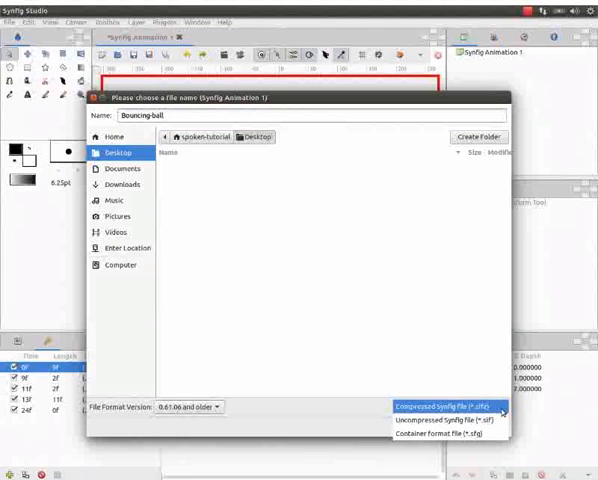
mouse_move(455, 417)
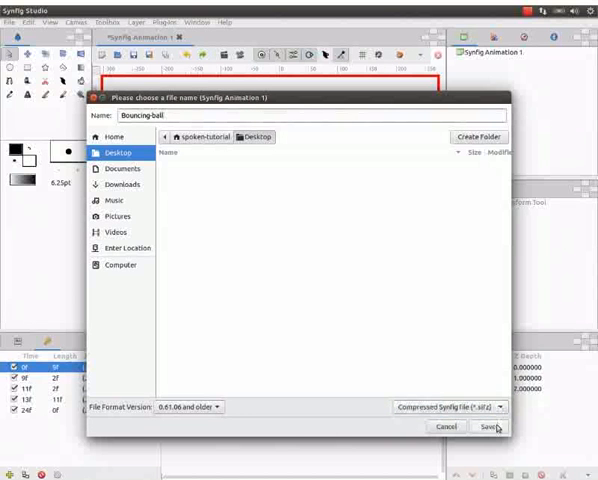
click(487, 427)
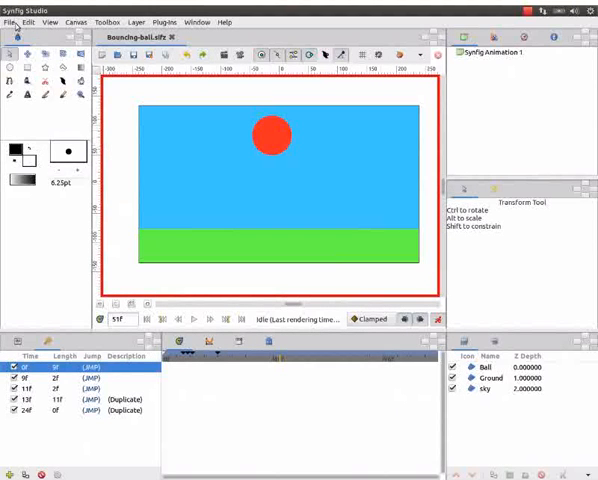
click(10, 22)
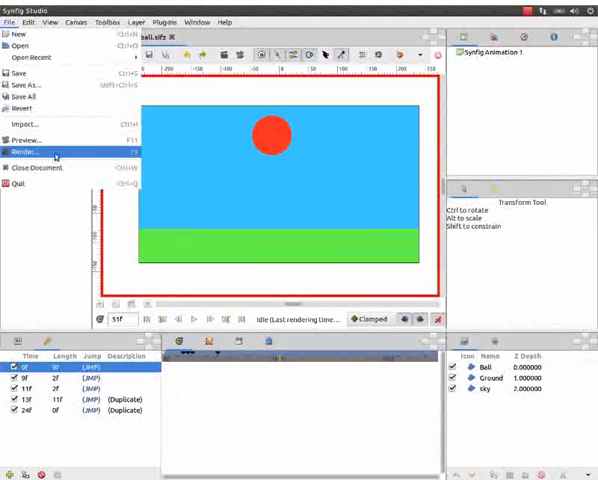
Render Bouncing-ball.gif with the end time set to 24
click(22, 151)
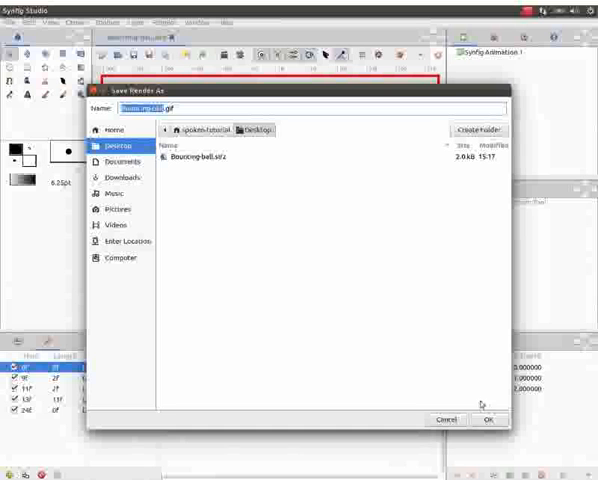
click(486, 419)
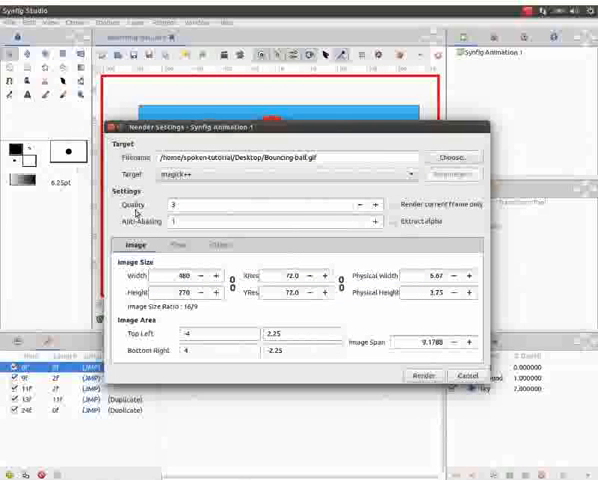
click(375, 204)
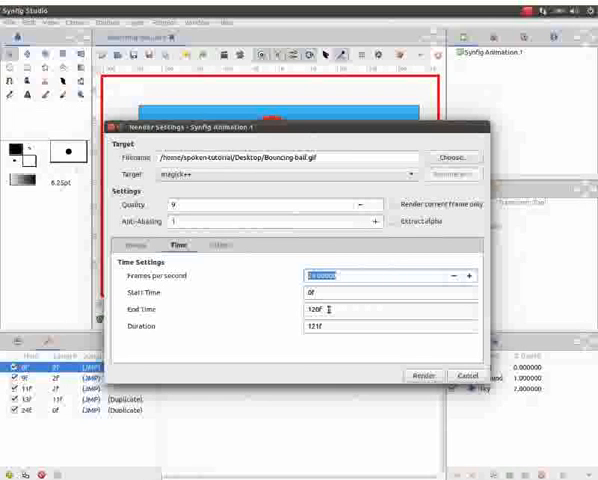
text(24)
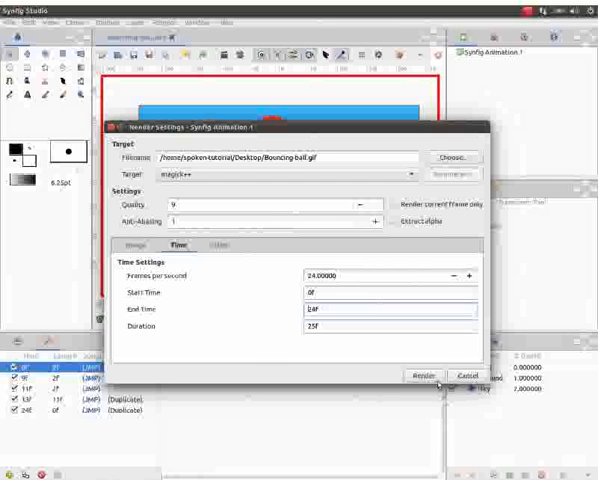
click(422, 372)
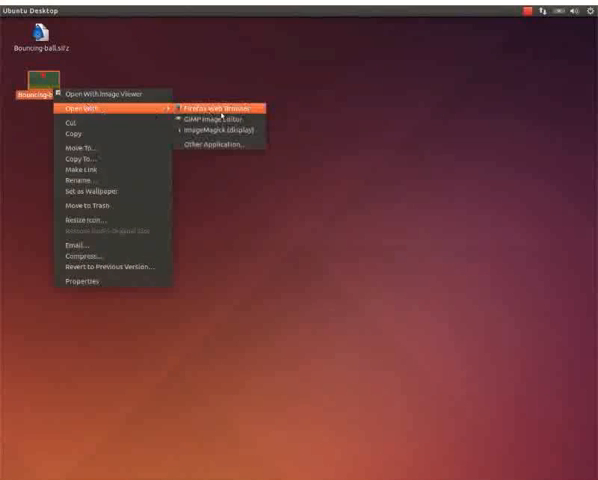
Open the rendered GIF from the desktop with Firefox Web Browser
click(215, 97)
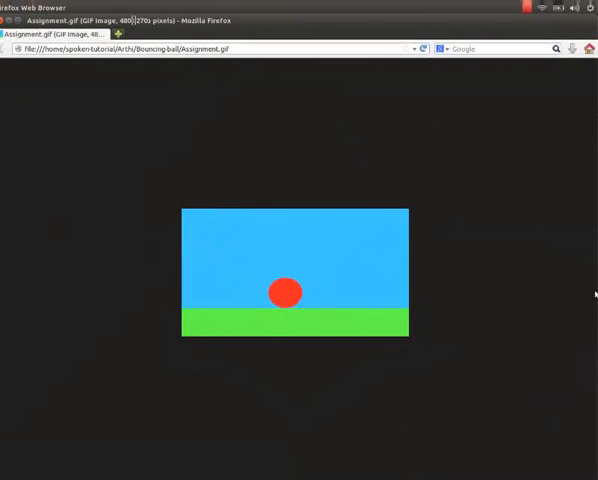
mouse_move(448, 344)
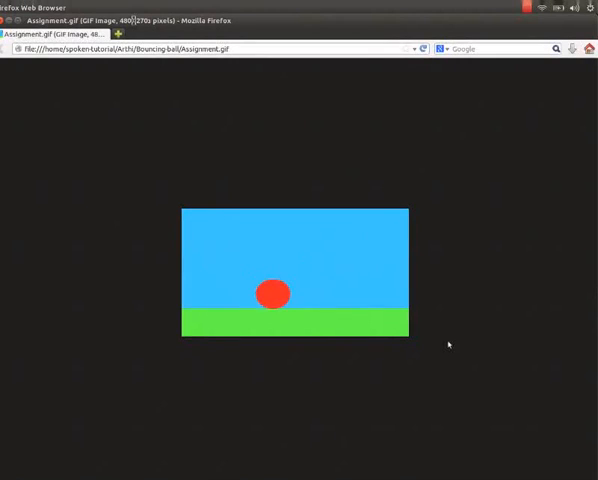